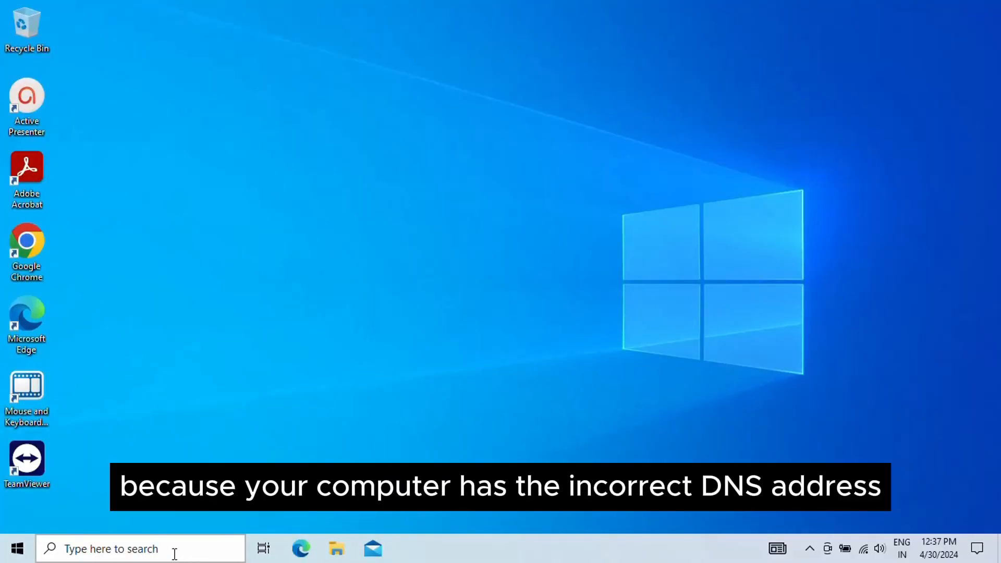
- Launch Network Connections via ncpa.cpl and bring up the Wi-Fi connection's status
key(Win+r)
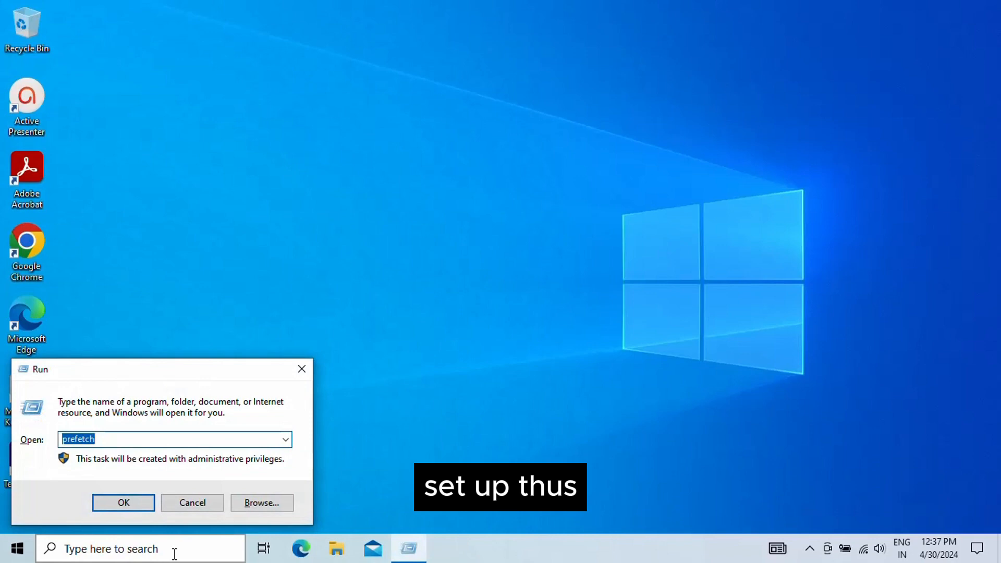
text(nc)
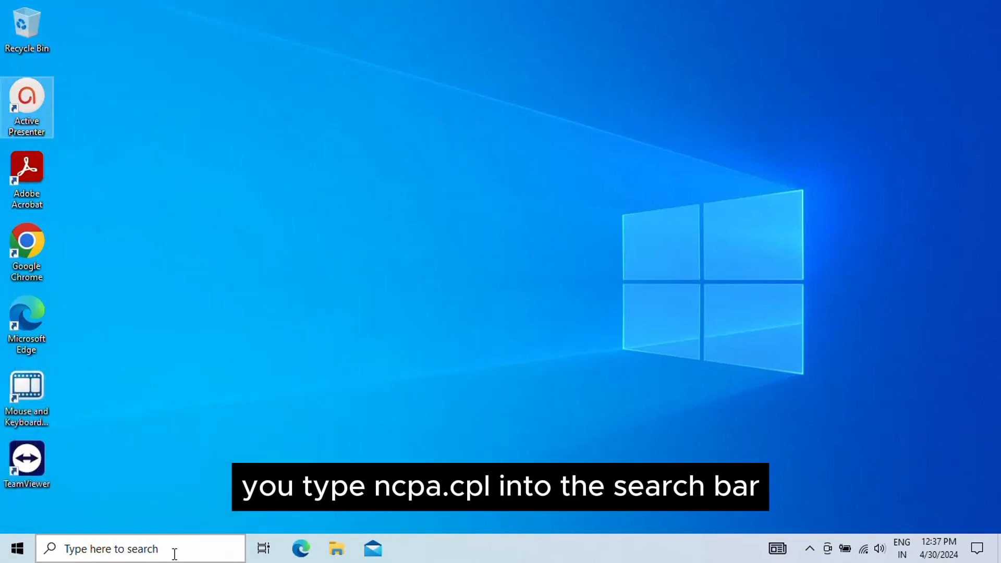
key(Enter)
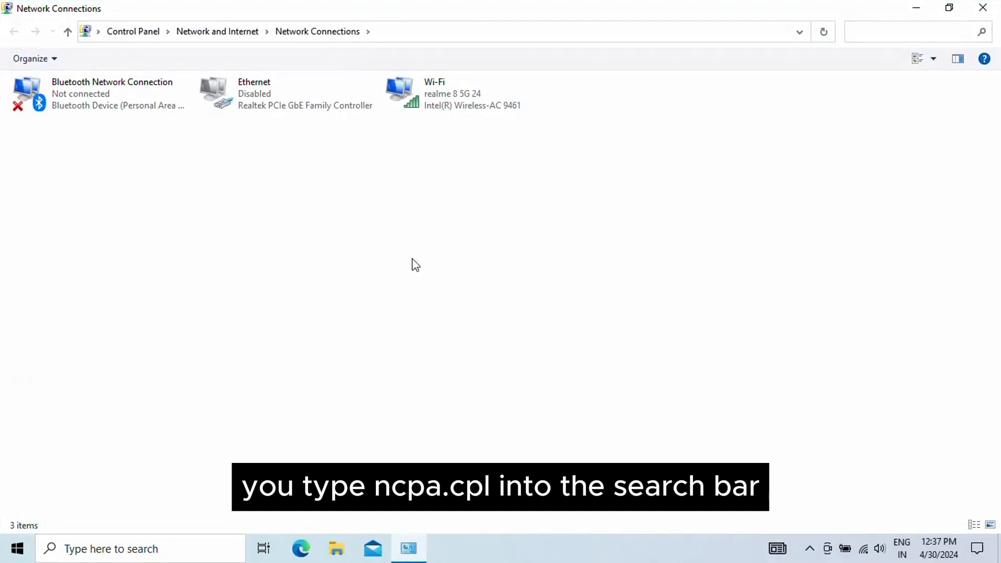
double_click(452, 93)
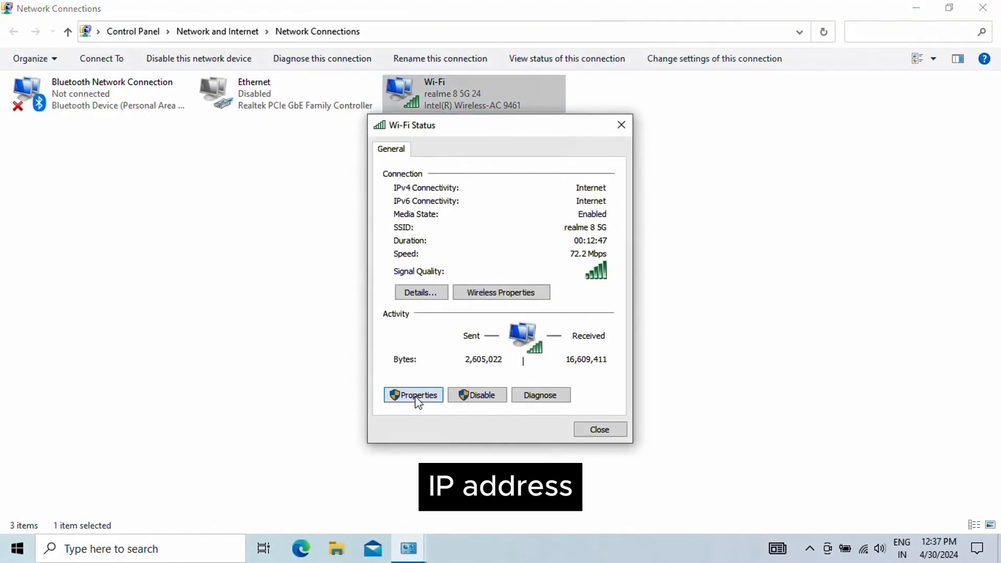
- Set the Wi-Fi IPv4 properties to manually specified DNS servers and confirm with OK
click(413, 395)
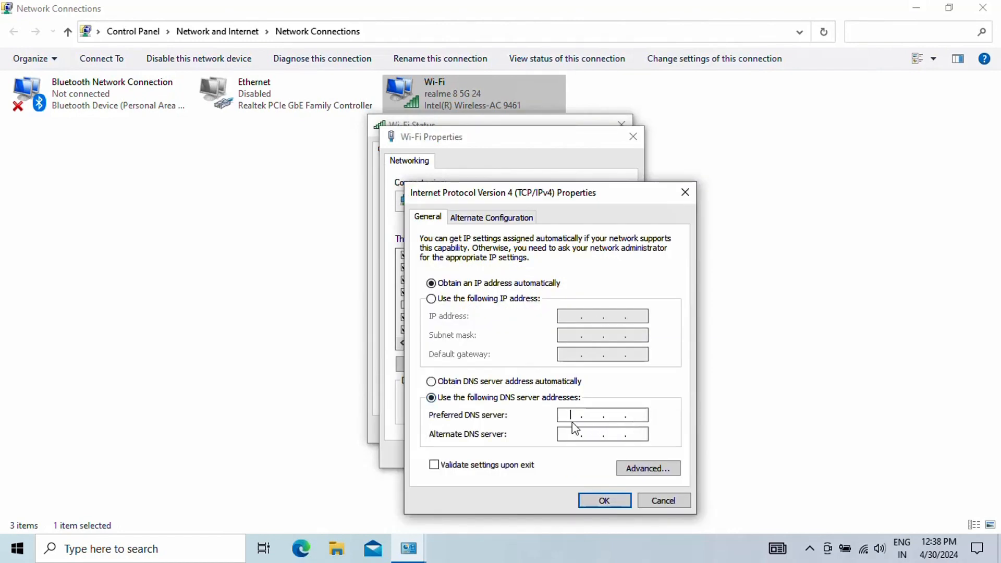
mouse_move(618, 493)
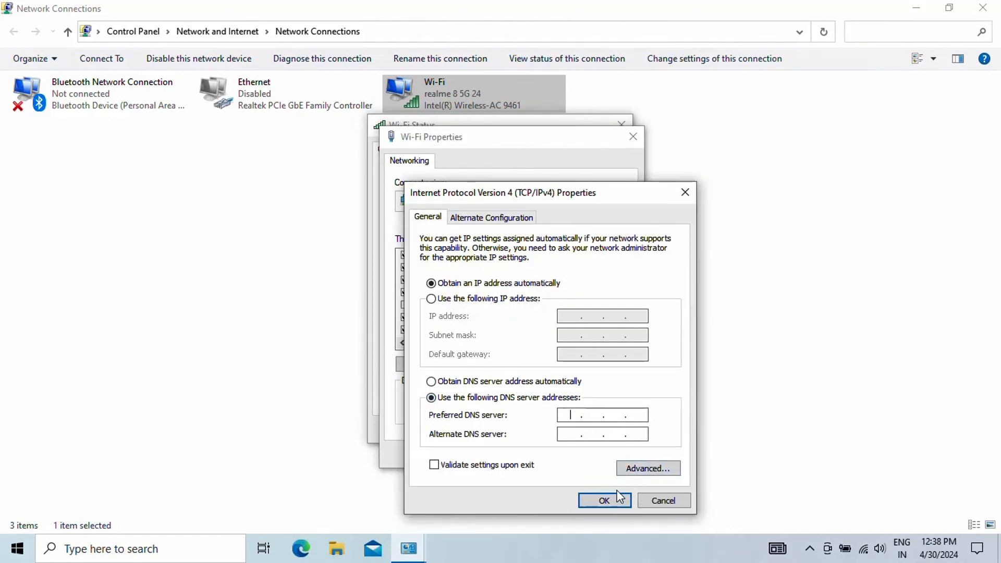
click(605, 500)
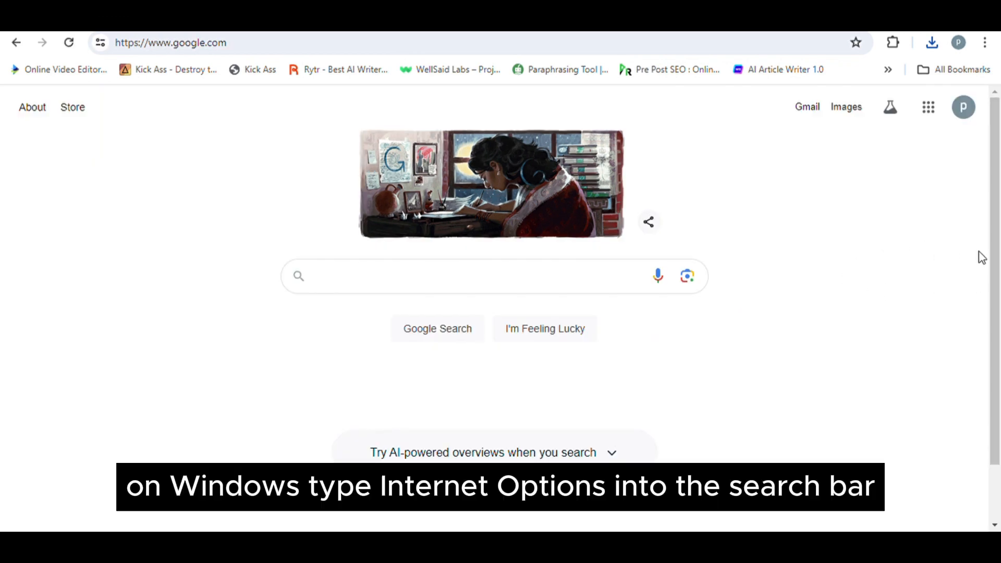
- Search Windows for 'Internet Options' from the Chrome Google home page
text(internet options)
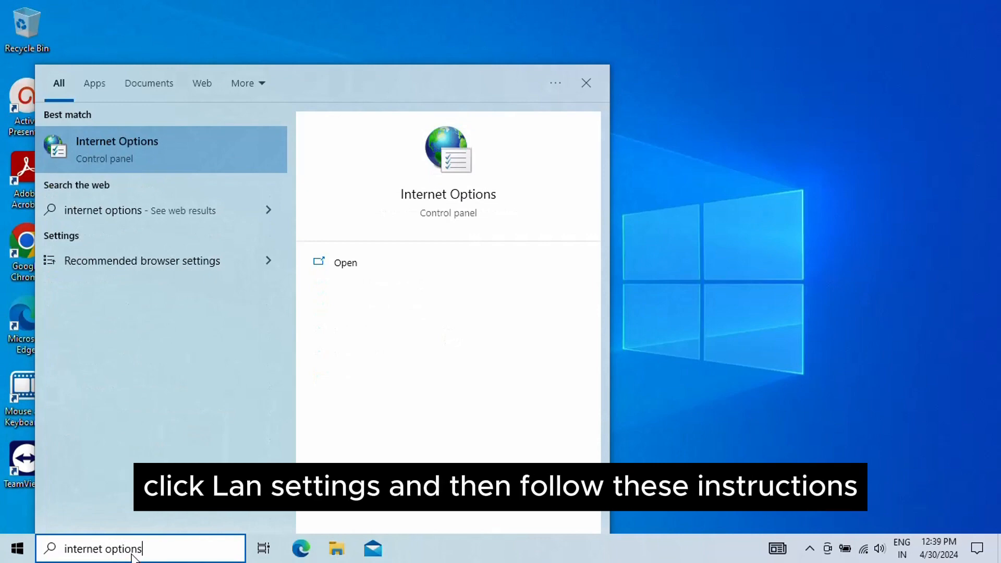
- Bring up LAN settings from Internet Options' Connections tab
click(116, 142)
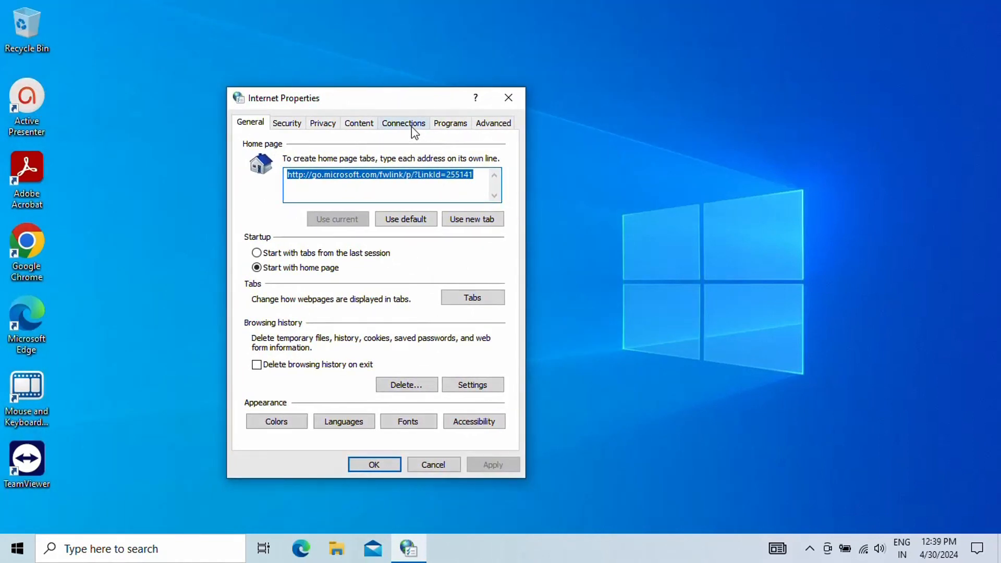
click(402, 123)
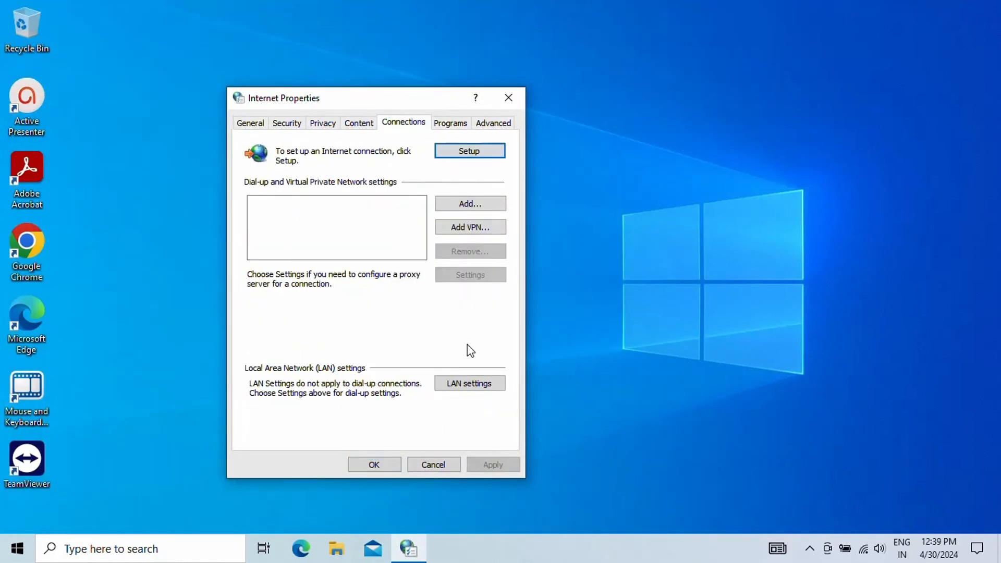
click(469, 384)
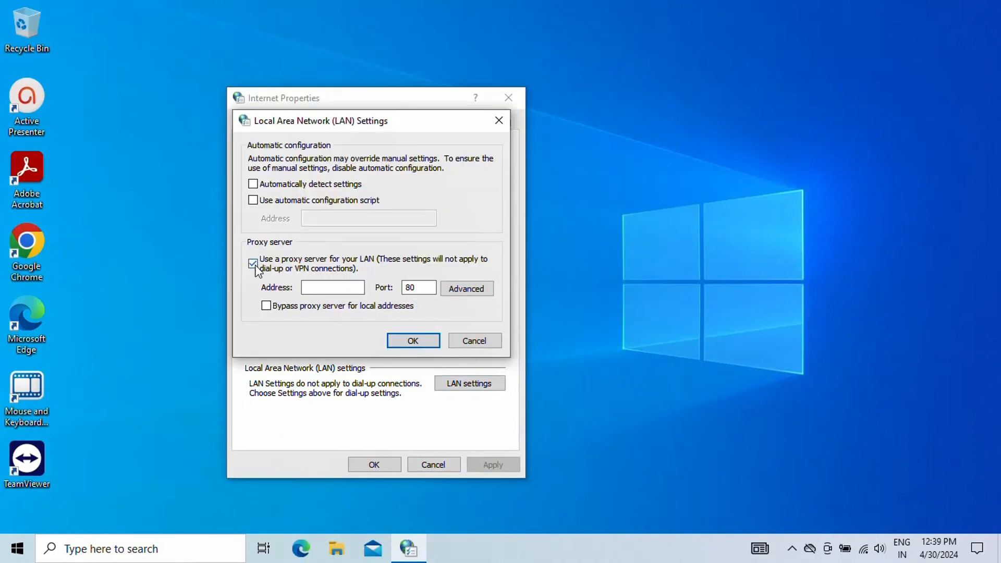
- Disable the LAN proxy server and enable automatic detection of settings
click(253, 264)
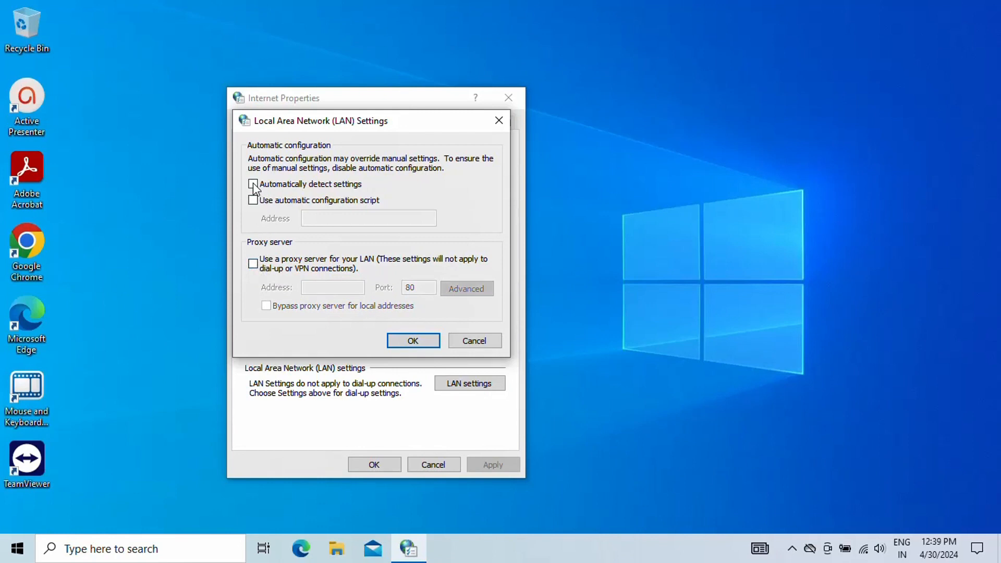
click(252, 184)
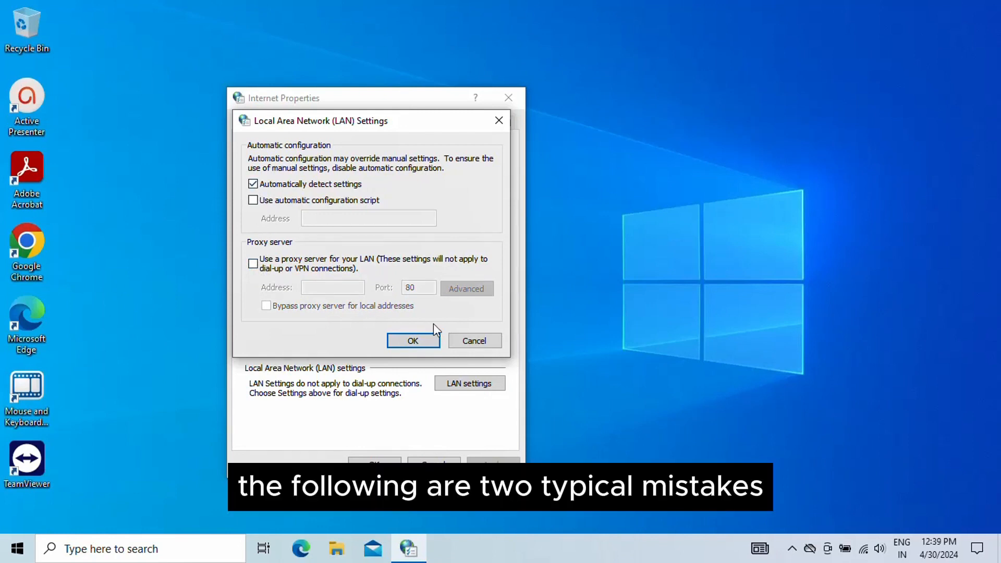